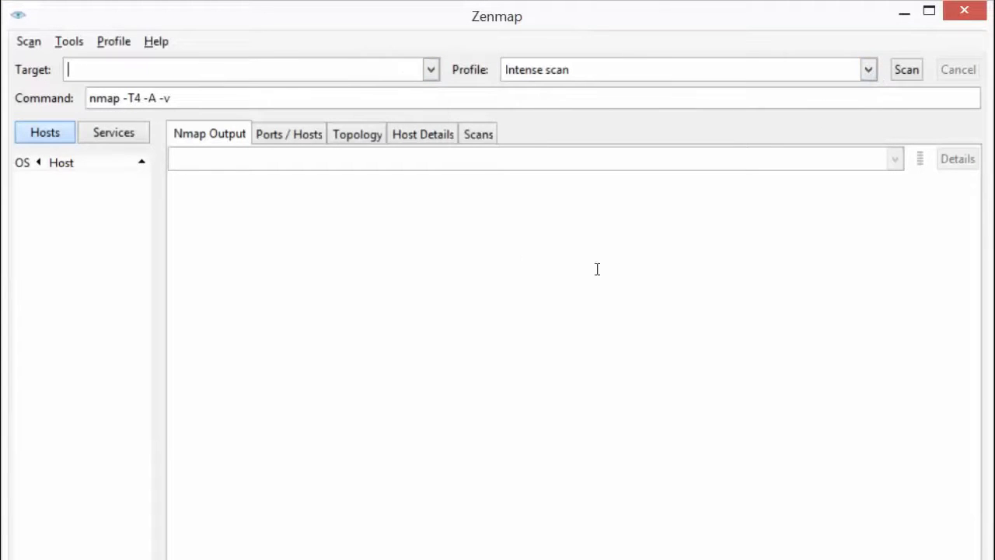
Enter 172.20.128.123 as the target, picking it from the earlier-targets autocomplete
{"action": "type", "text": "1"}
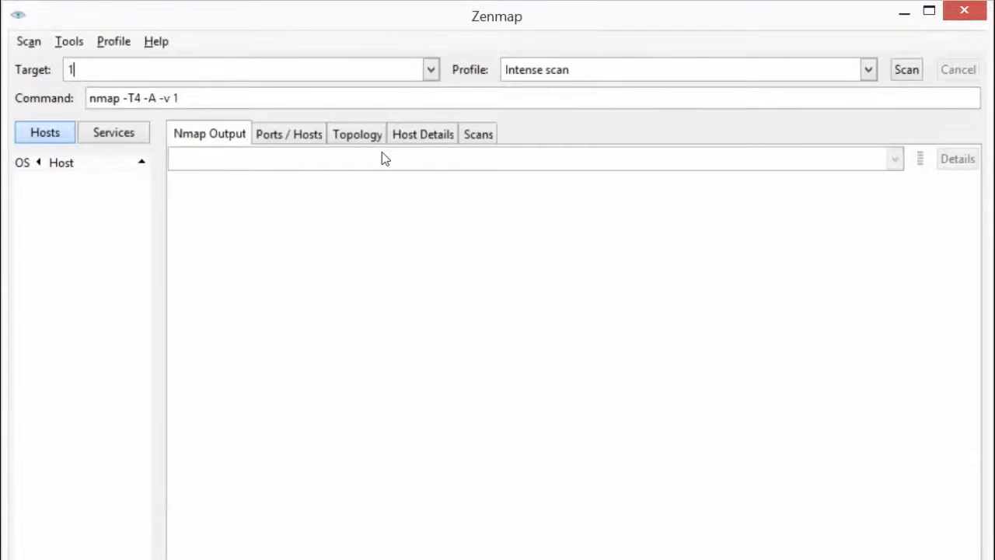
{"action": "type", "text": "72"}
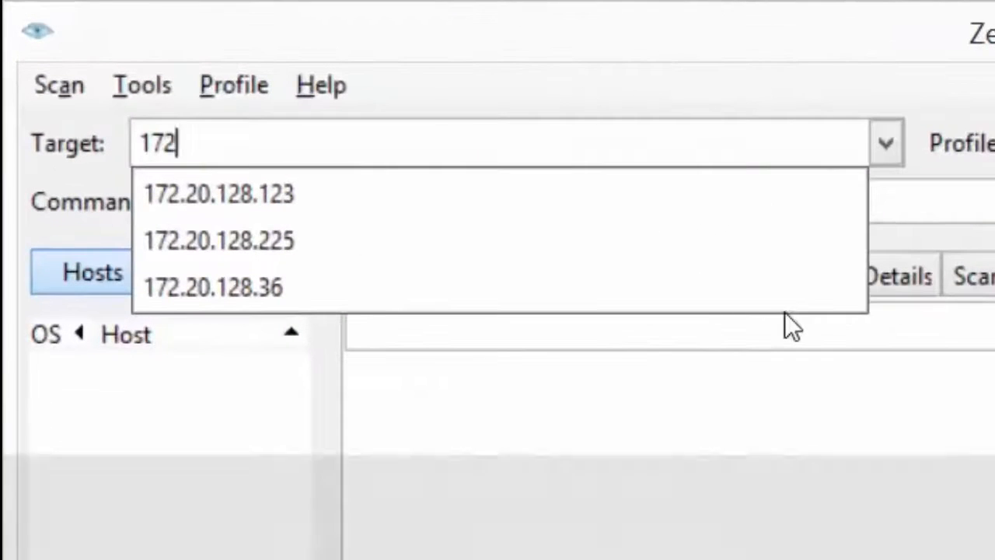
{"action": "left_click", "coordinate": [219, 194]}
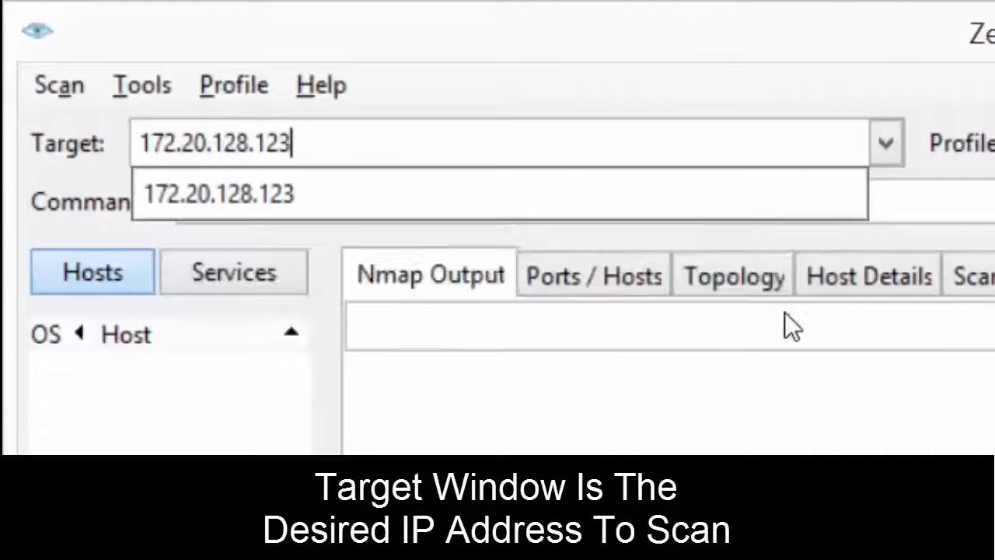
{"action": "mouse_move", "coordinate": [791, 105]}
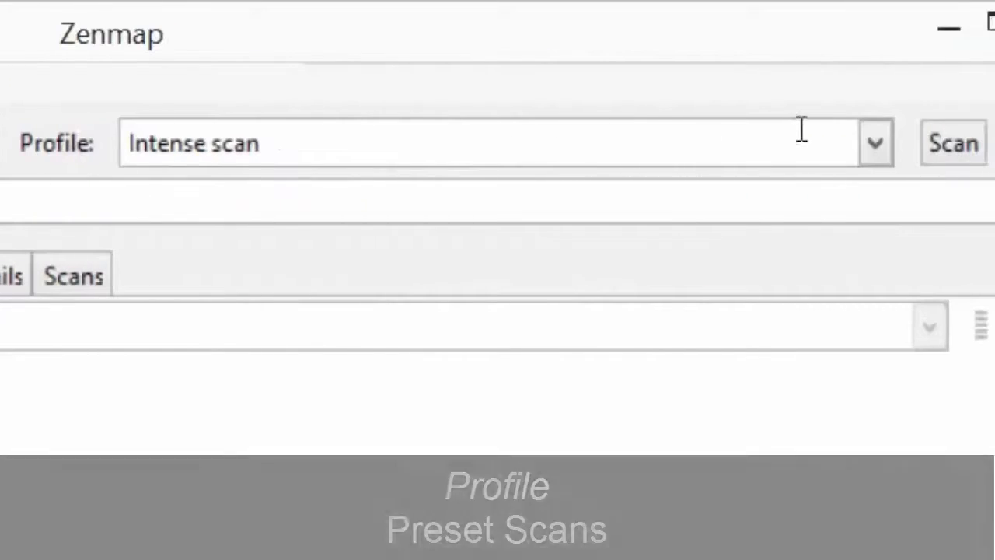
Cycle profiles through Intense all TCP ports, Intense plus UDP, back, then Regular scan
{"action": "left_click", "coordinate": [874, 143]}
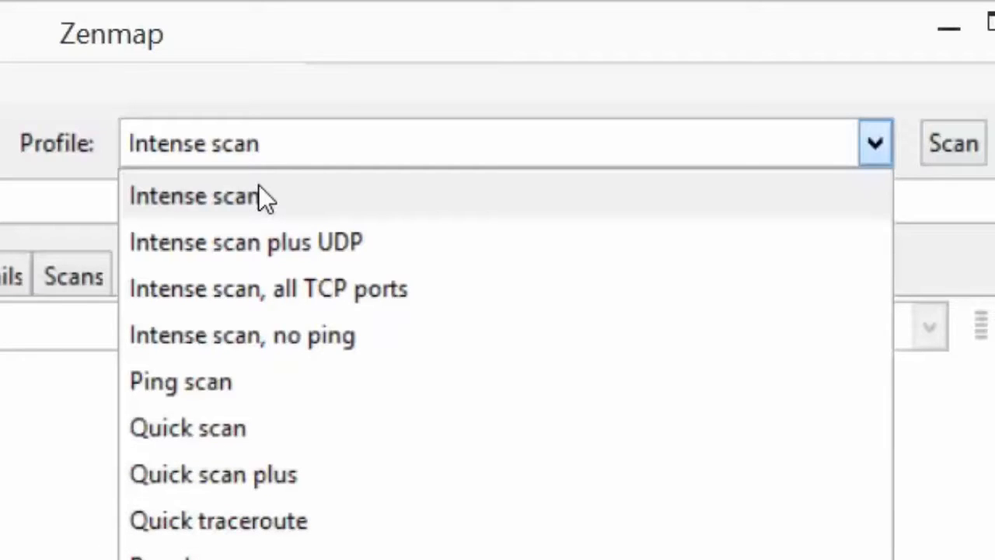
{"action": "mouse_move", "coordinate": [322, 300]}
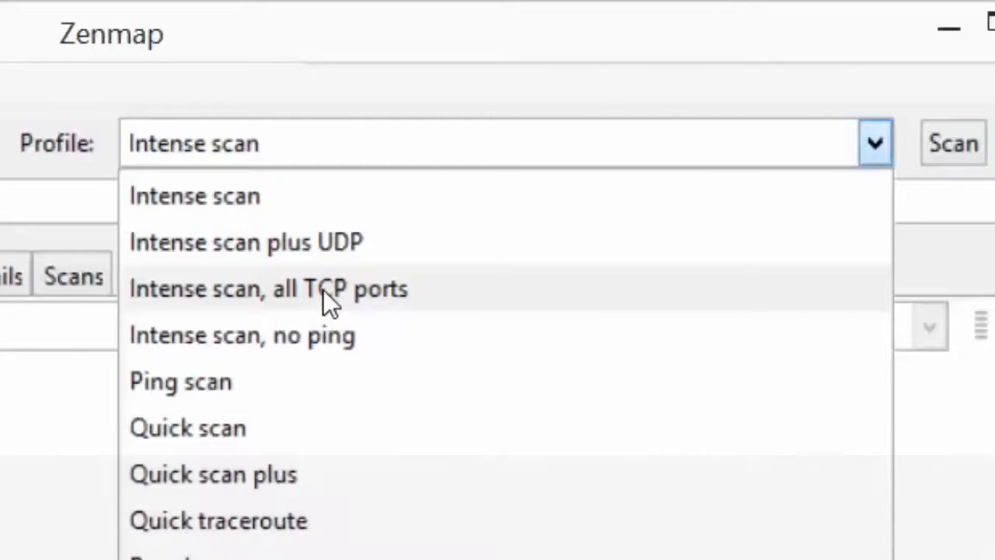
{"action": "left_click", "coordinate": [268, 288]}
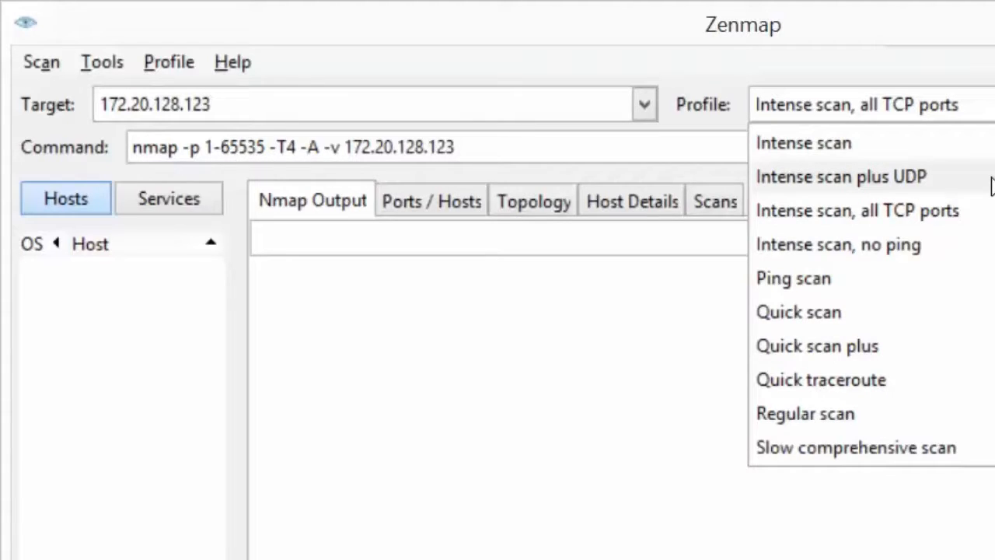
{"action": "left_click", "coordinate": [840, 176]}
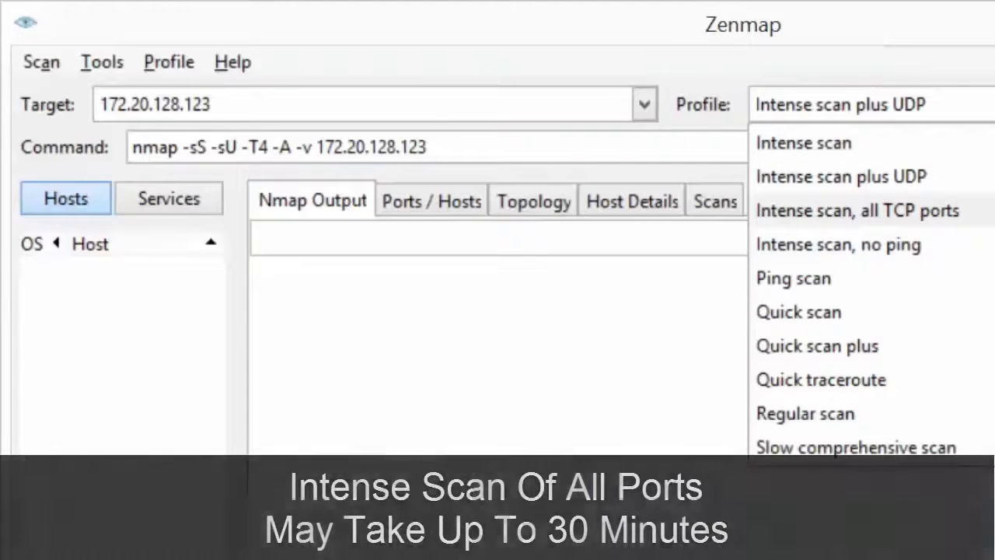
{"action": "left_click", "coordinate": [858, 210]}
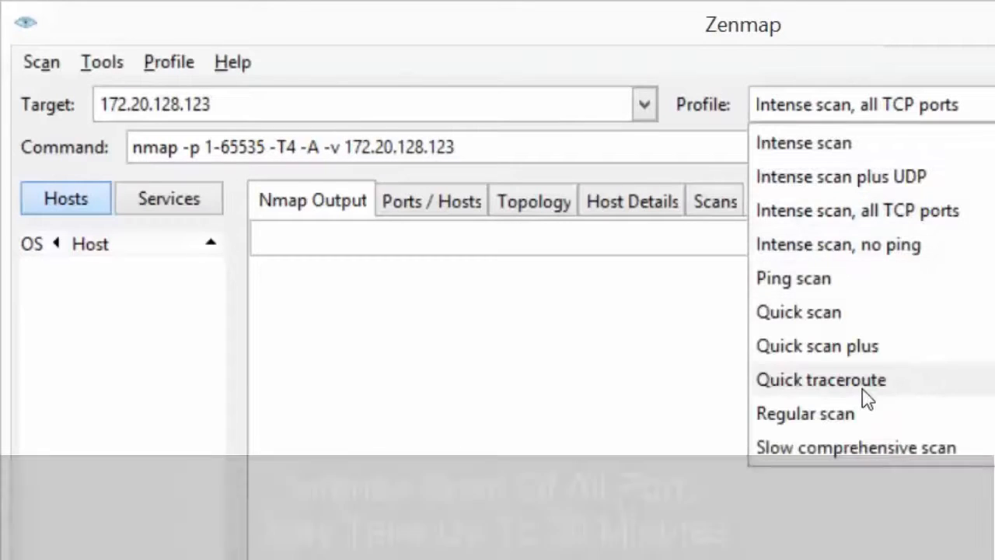
{"action": "left_click", "coordinate": [806, 413]}
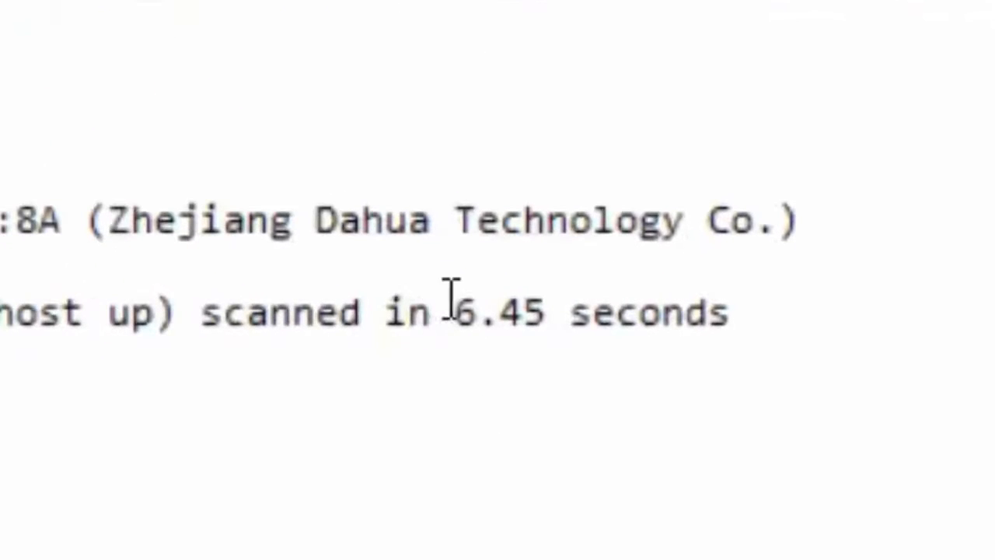
{"action": "mouse_move", "coordinate": [719, 313]}
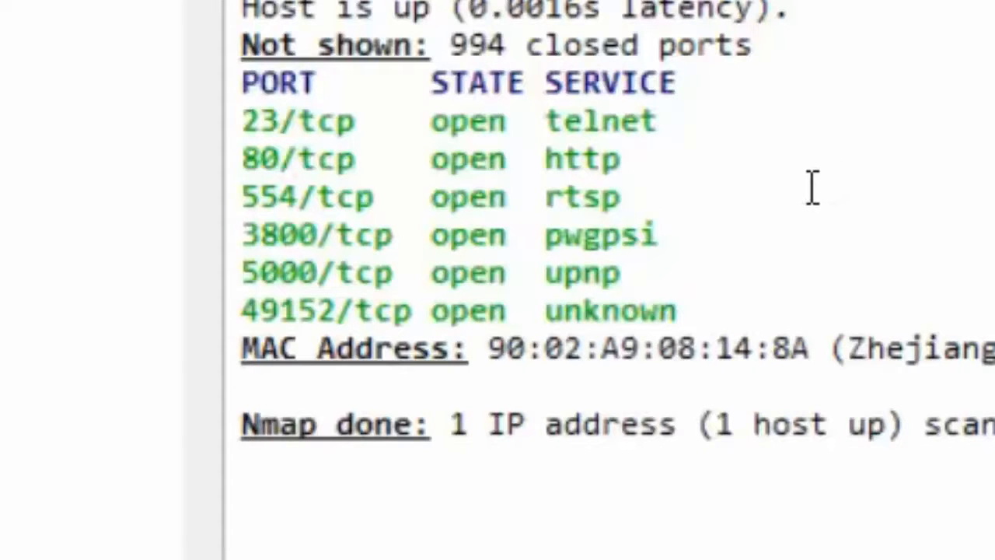
{"action": "mouse_move", "coordinate": [637, 179]}
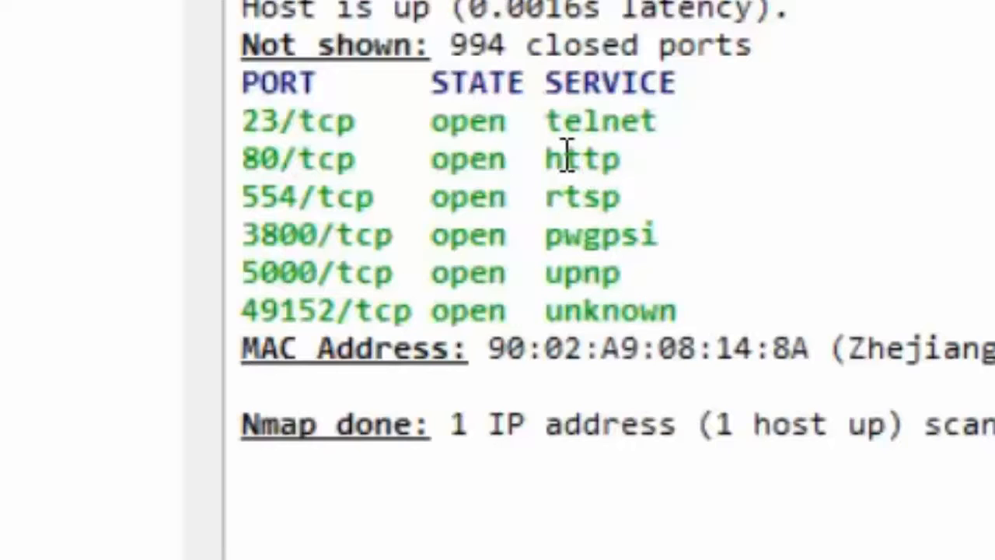
{"action": "mouse_move", "coordinate": [719, 163]}
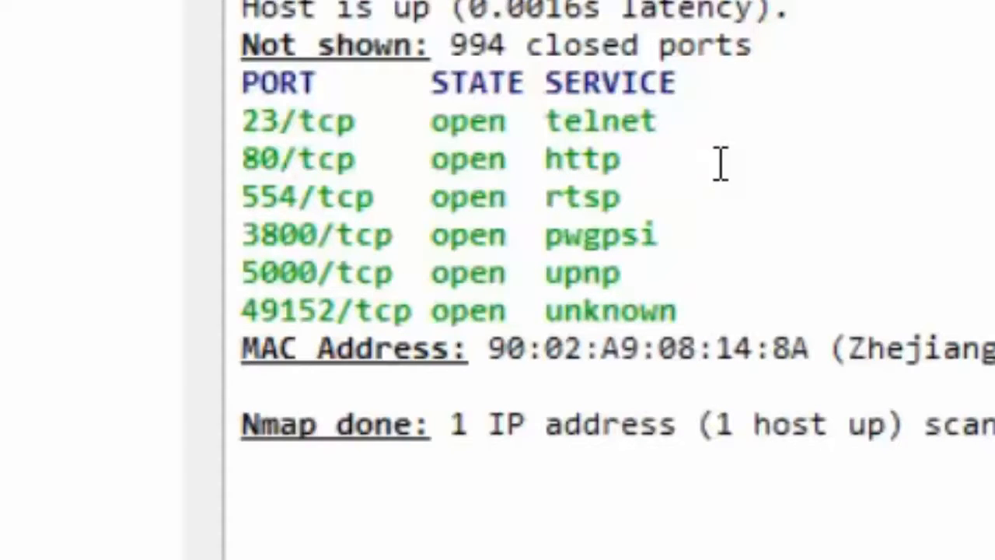
{"action": "mouse_move", "coordinate": [326, 256]}
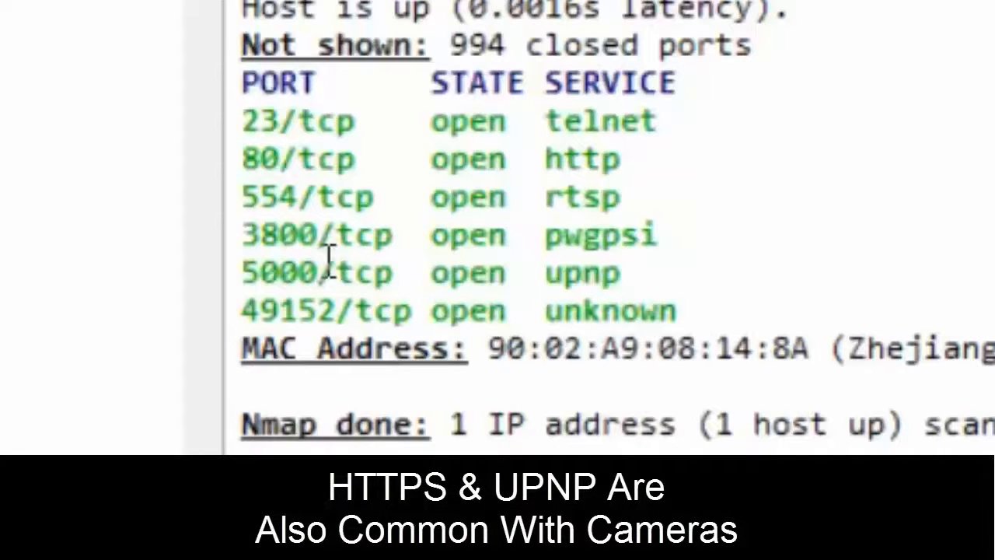
{"action": "mouse_move", "coordinate": [517, 268]}
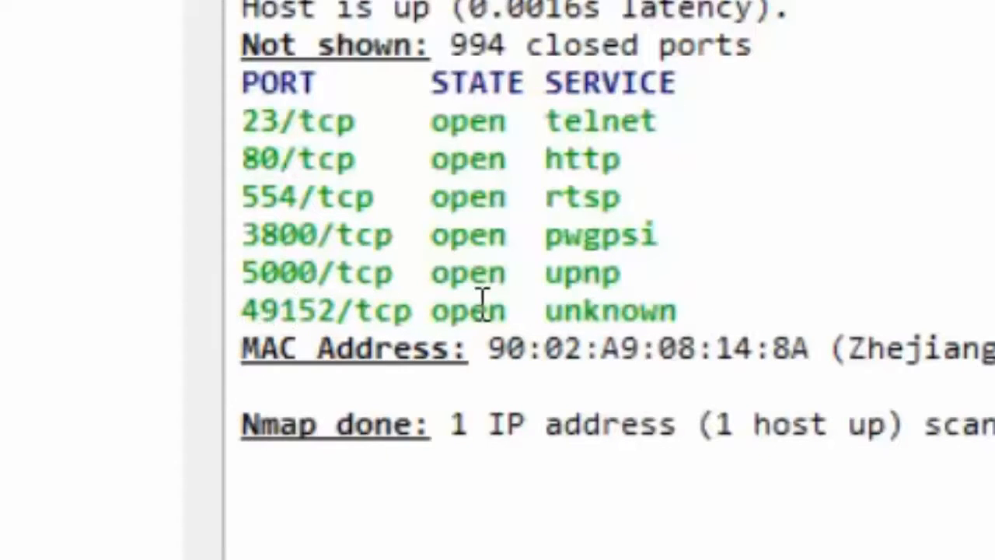
Review the regular scan output: open telnet, http, rtsp ports and Dahua MAC vendor
{"action": "double_click", "coordinate": [609, 310]}
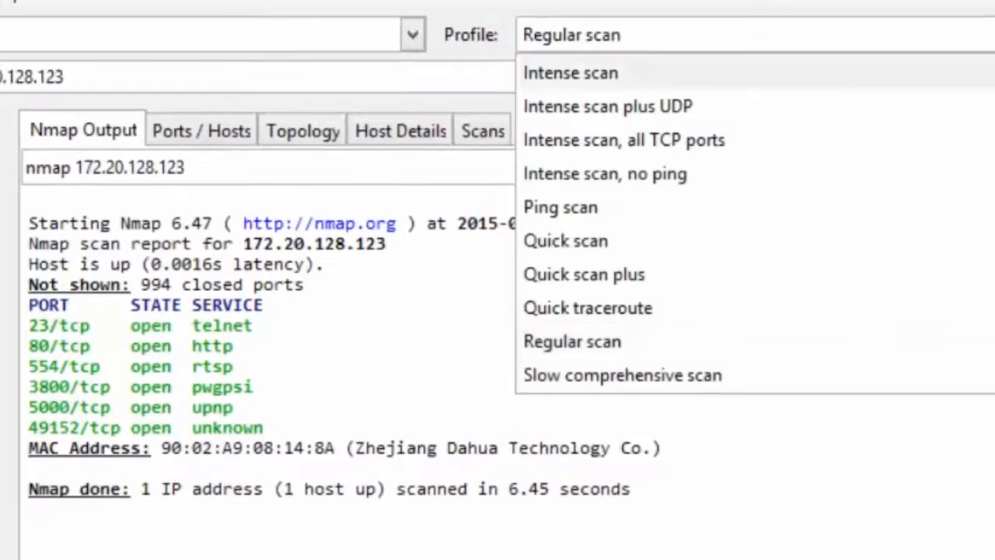
{"action": "mouse_move", "coordinate": [623, 140]}
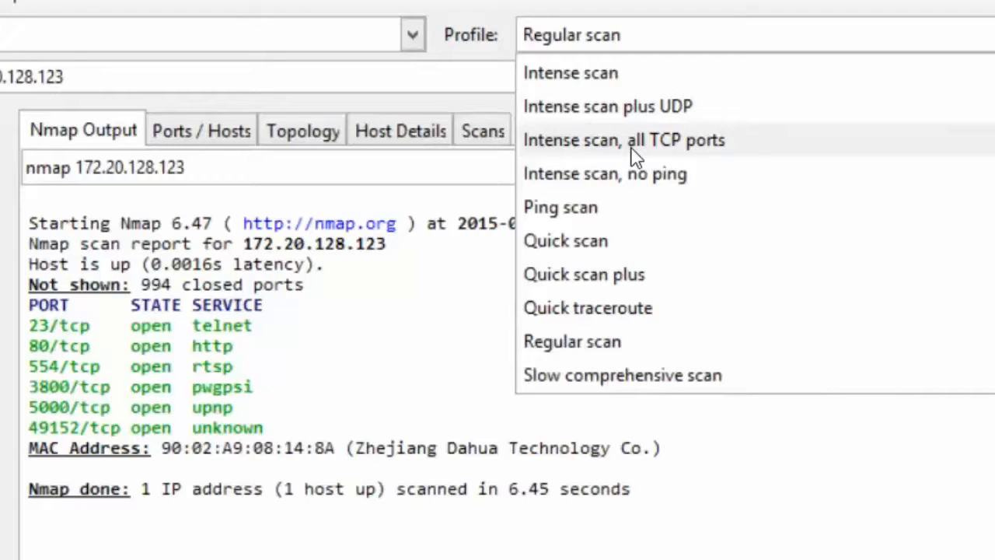
Load the Intense all-TCP-ports command and replace its port range with 23
{"action": "left_click", "coordinate": [623, 140]}
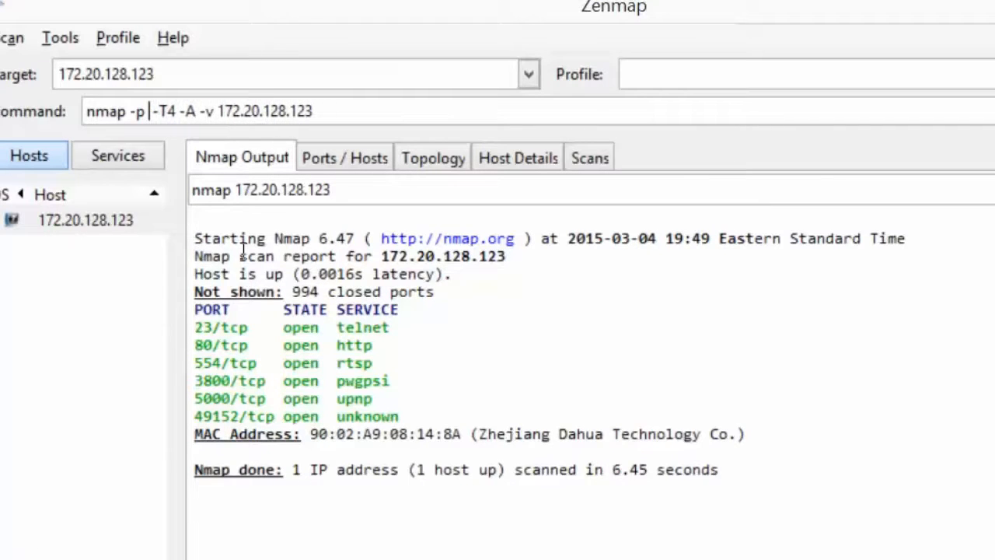
{"action": "type", "text": "23"}
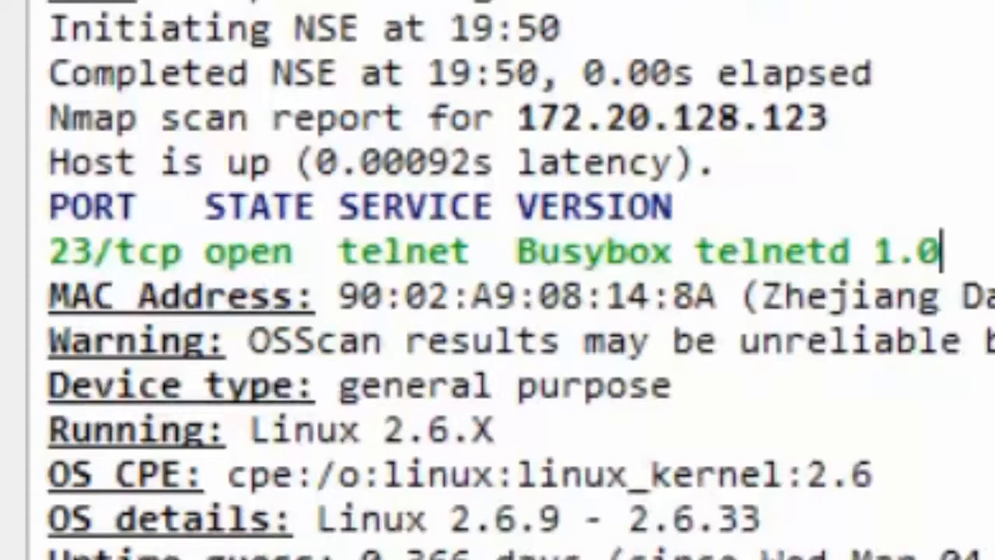
{"action": "mouse_move", "coordinate": [182, 327]}
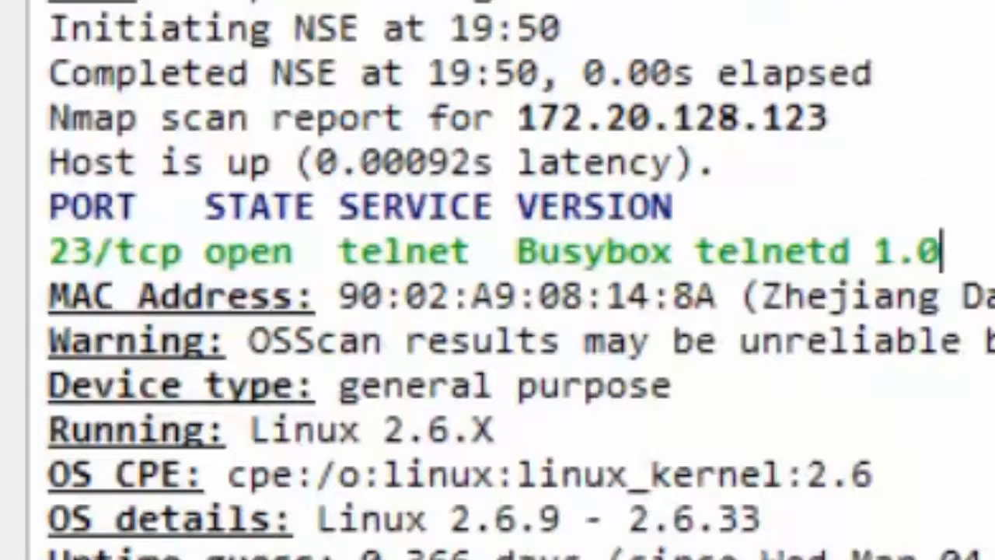
{"action": "mouse_move", "coordinate": [226, 426]}
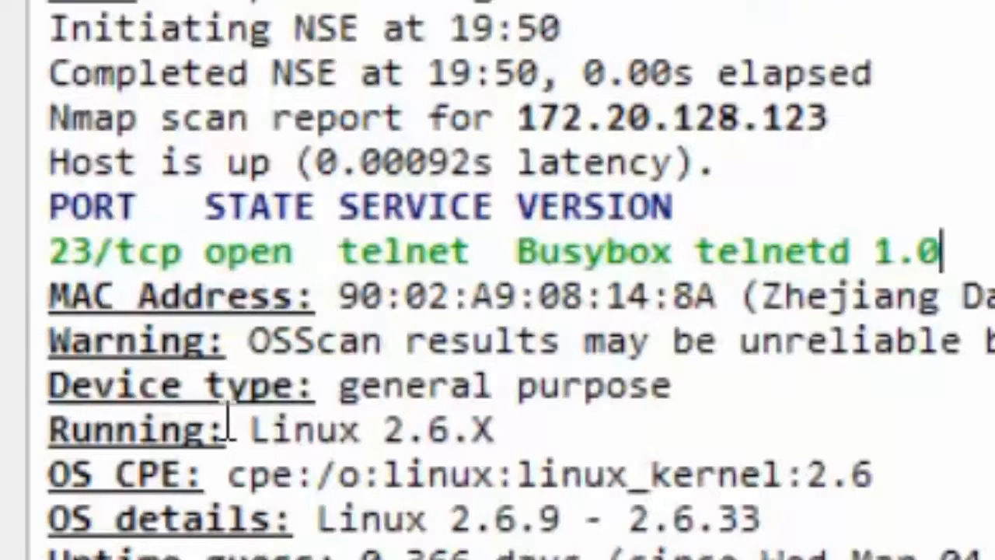
{"action": "left_click_drag", "start_coordinate": [251, 428], "coordinate": [489, 428]}
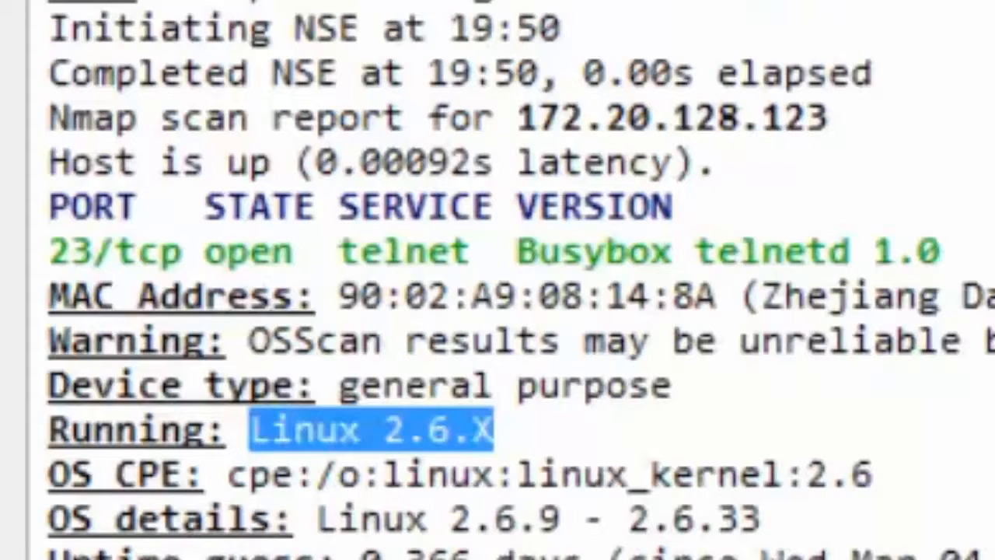
{"action": "mouse_move", "coordinate": [503, 385]}
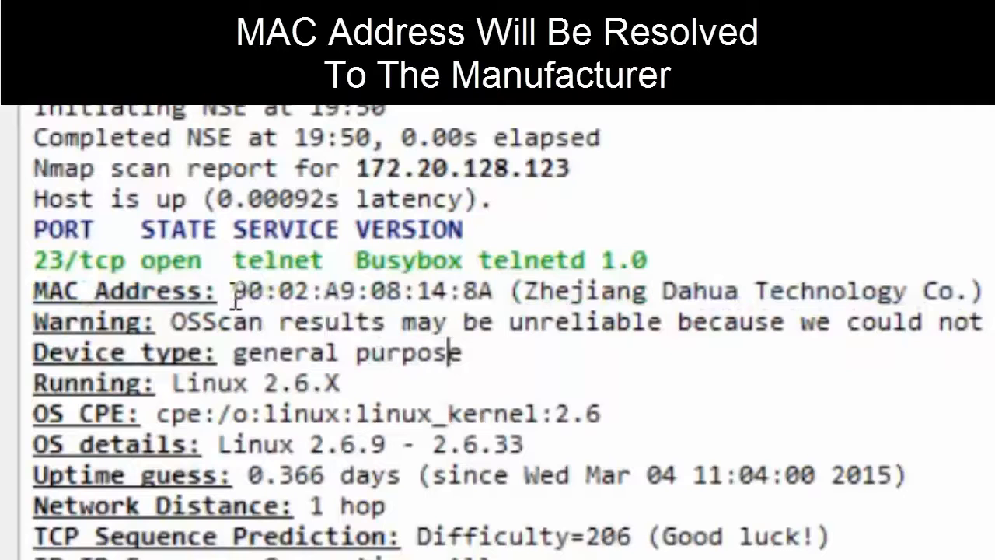
{"action": "left_click_drag", "start_coordinate": [234, 291], "coordinate": [354, 291]}
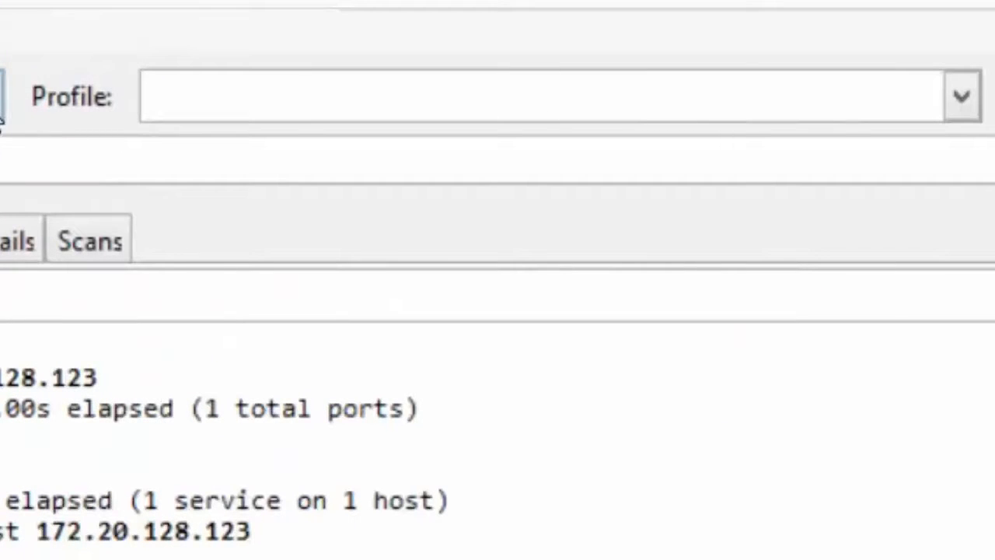
{"action": "mouse_move", "coordinate": [962, 95]}
{"action": "type", "text": "172.20.128.10-"}
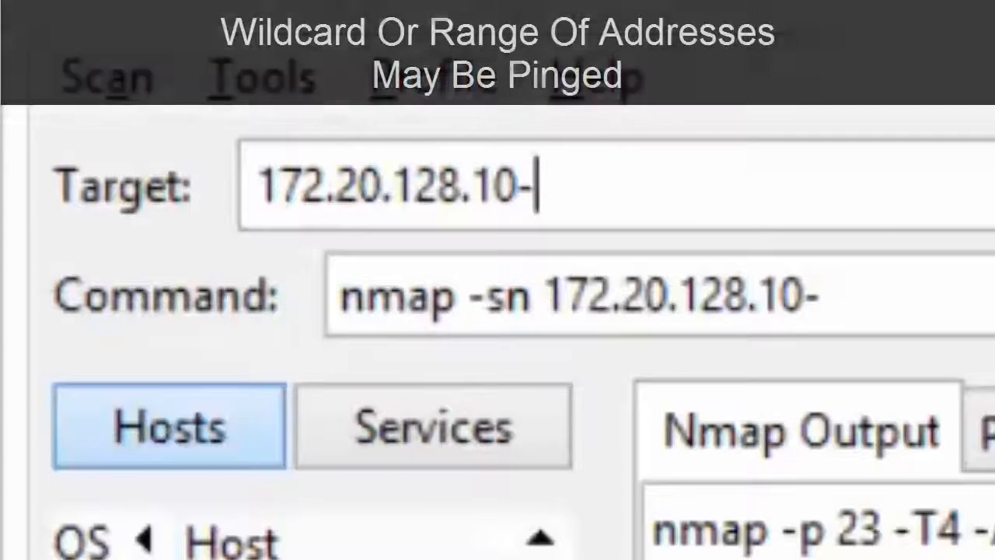
Run a Ping scan on target range 172.20.128.10-254
{"action": "type", "text": "30"}
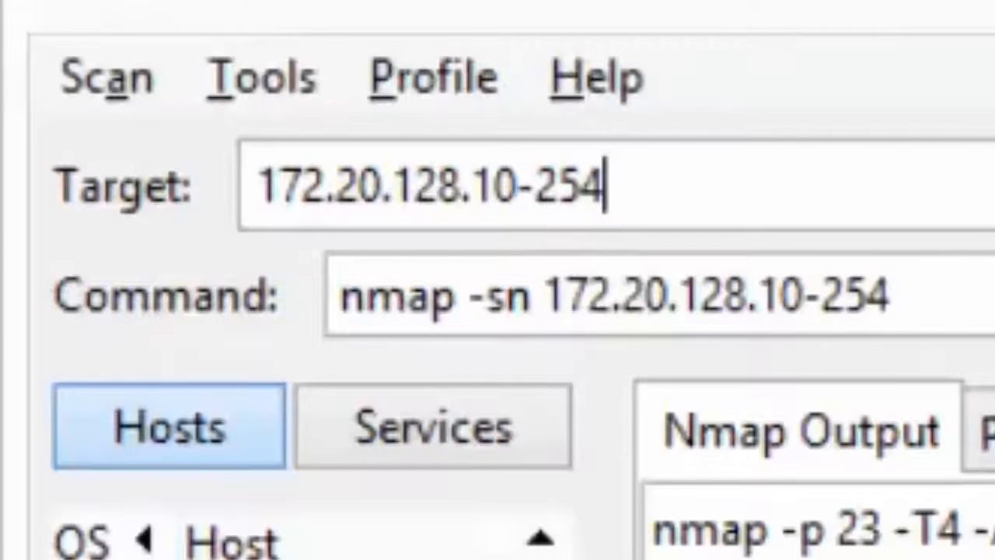
{"action": "mouse_move", "coordinate": [498, 365]}
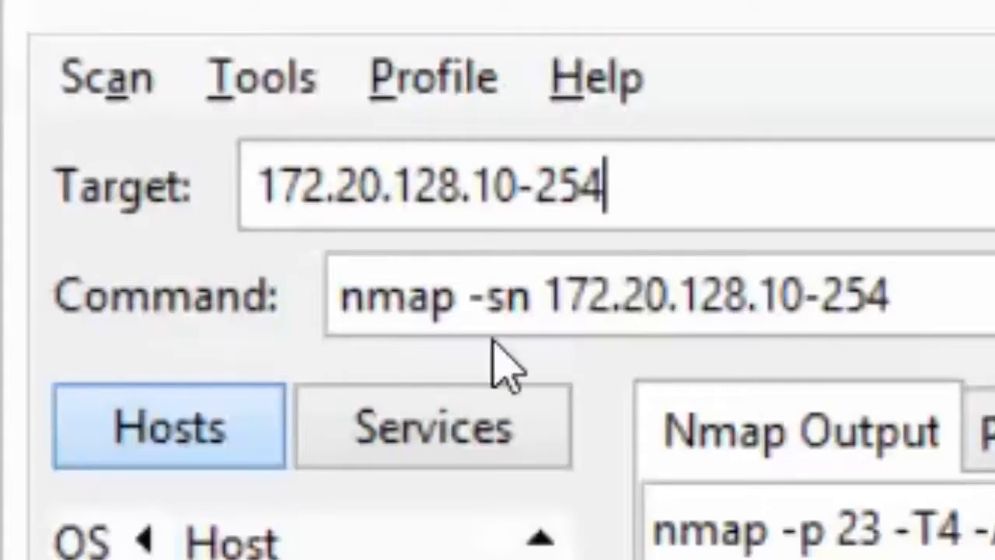
{"action": "left_click", "coordinate": [907, 48]}
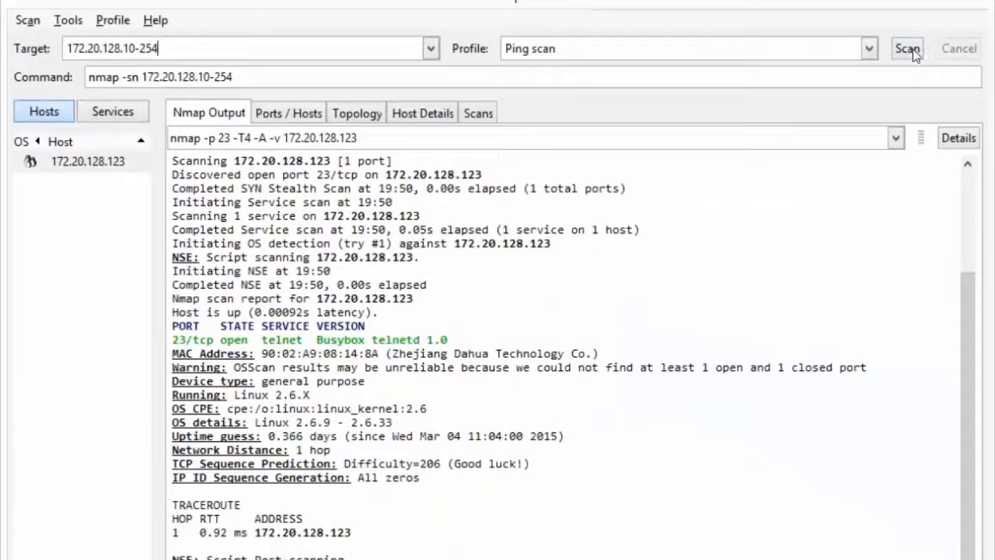
{"action": "left_click", "coordinate": [906, 48]}
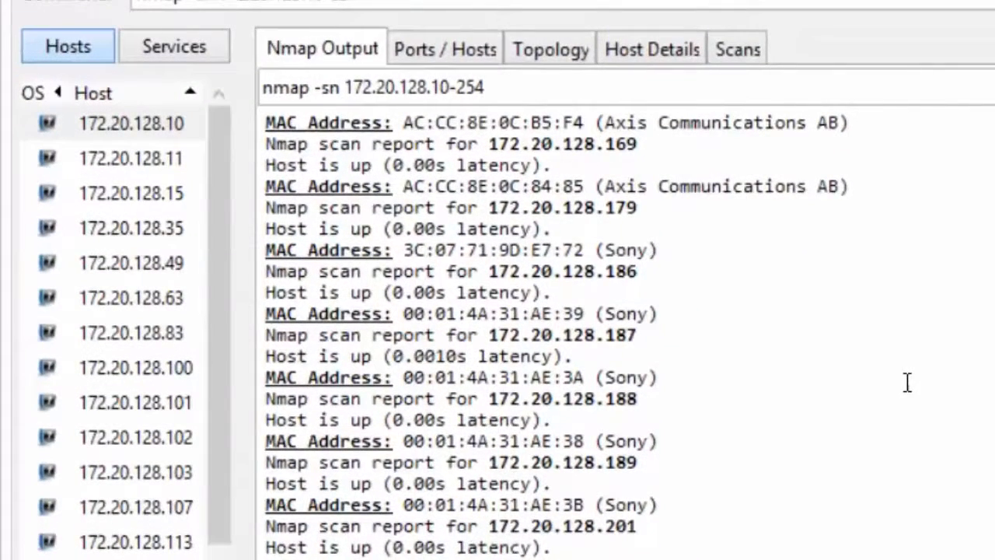
Scroll through the ping output, highlighting vendor entries like Arecont Vision, down to 33 hosts up
{"action": "scroll", "scroll_direction": "down", "scroll_amount": 3}
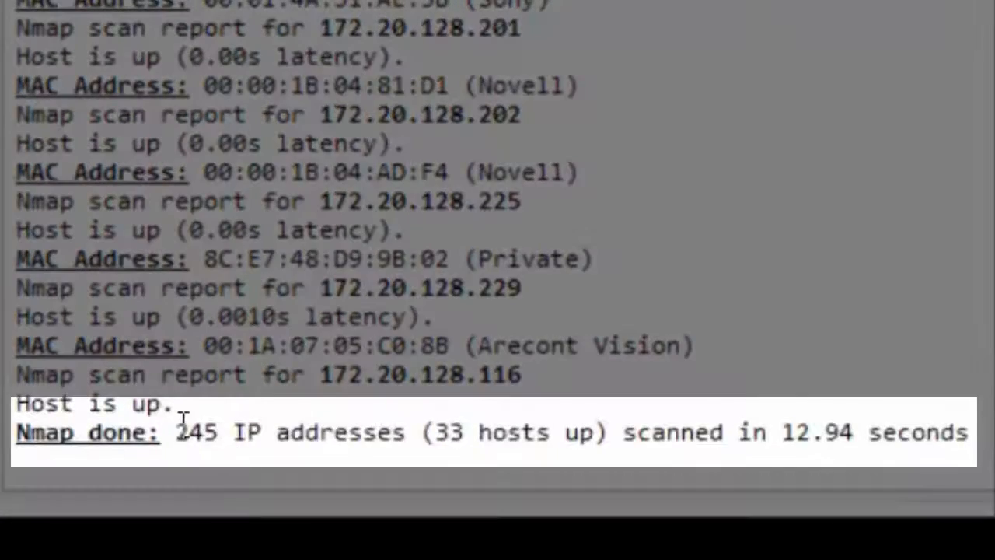
{"action": "left_click_drag", "start_coordinate": [175, 432], "coordinate": [968, 432]}
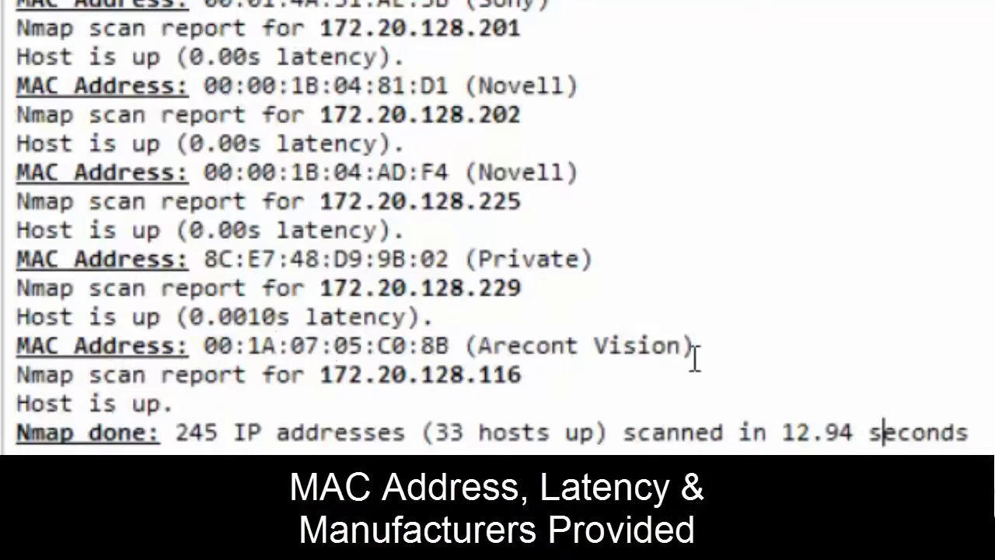
{"action": "left_click_drag", "start_coordinate": [237, 345], "coordinate": [692, 345]}
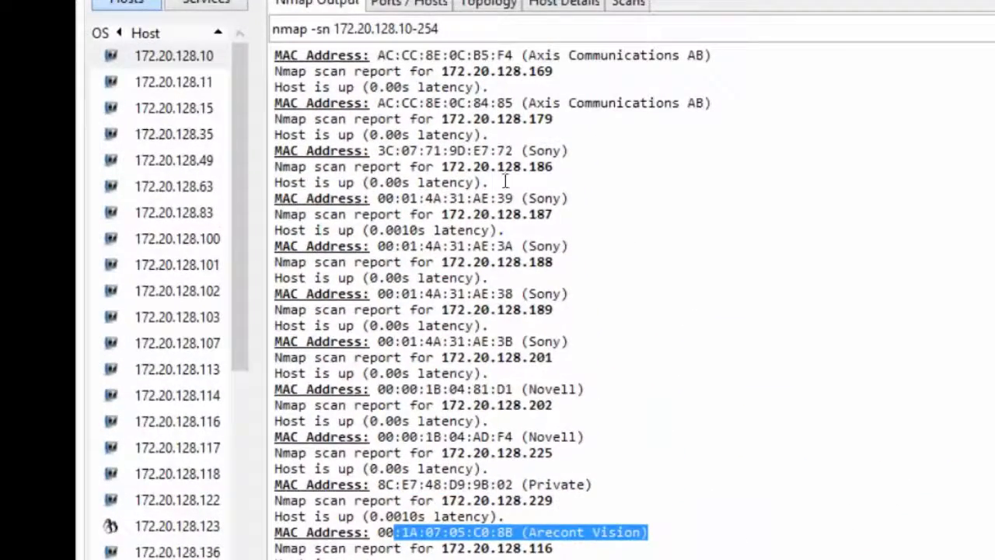
{"action": "mouse_move", "coordinate": [572, 102]}
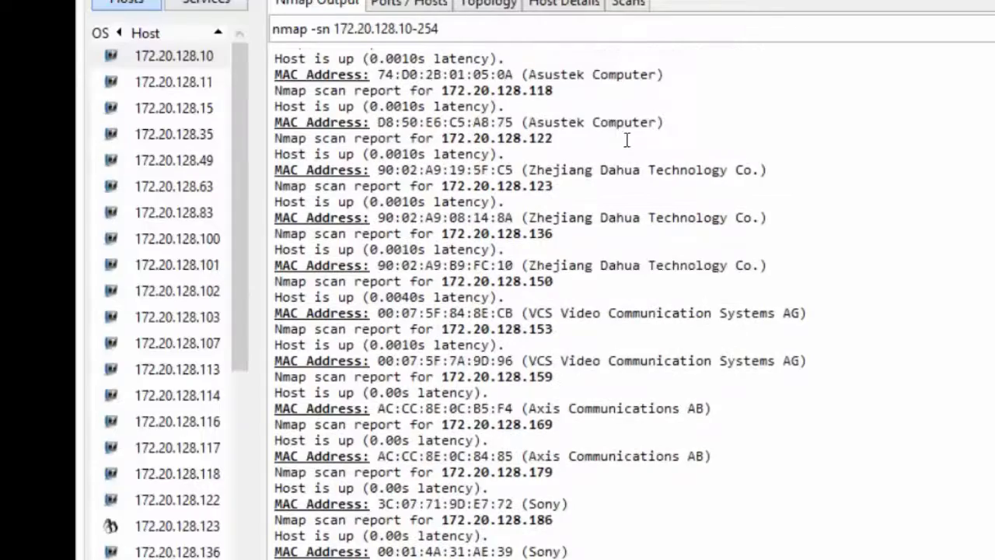
{"action": "scroll", "scroll_direction": "down", "scroll_amount": 3}
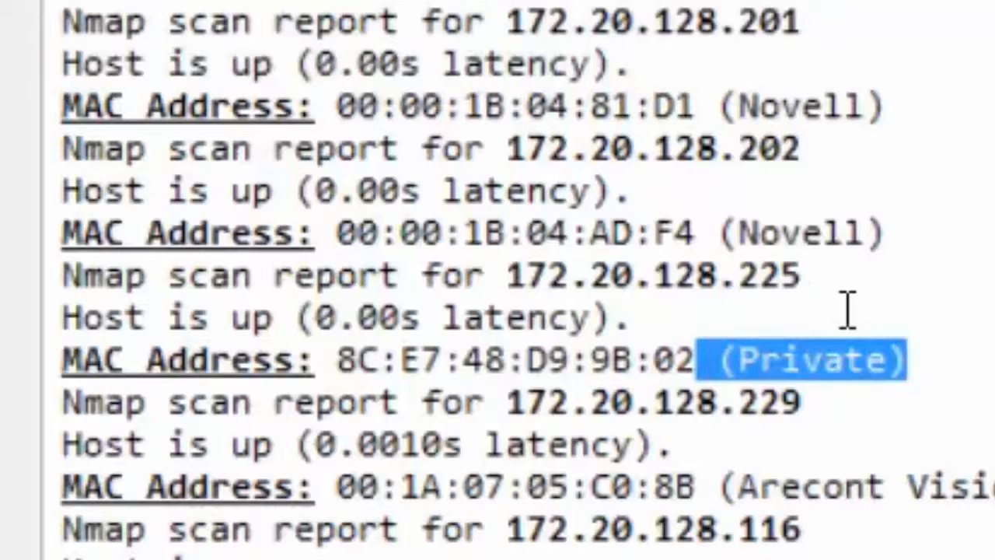
{"action": "mouse_move", "coordinate": [712, 486]}
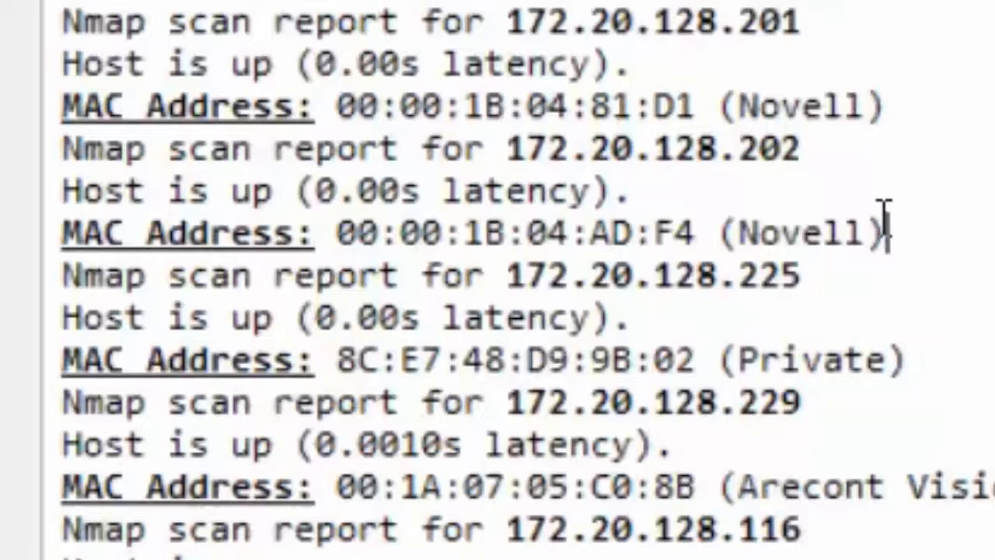
{"action": "double_click", "coordinate": [808, 233]}
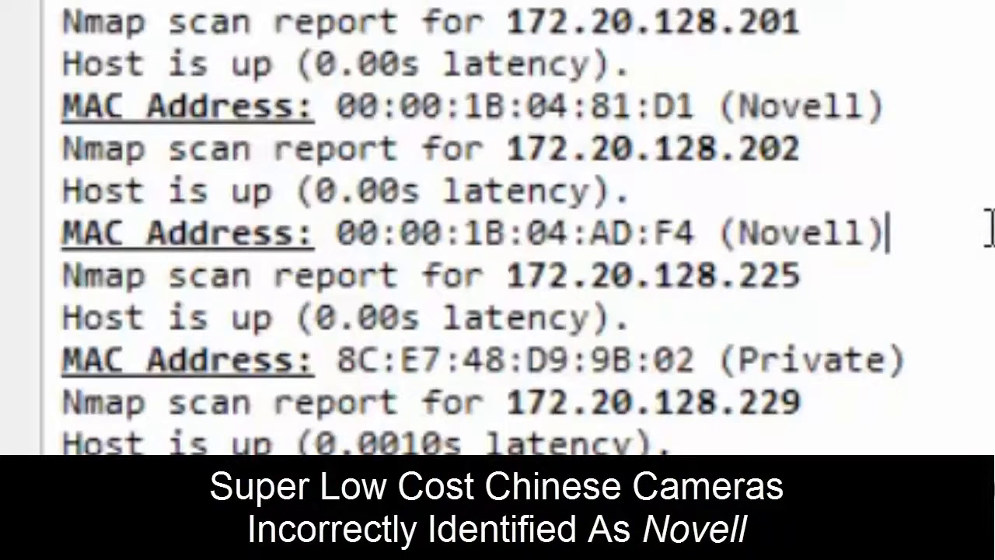
{"action": "scroll", "scroll_direction": "down", "scroll_amount": 3}
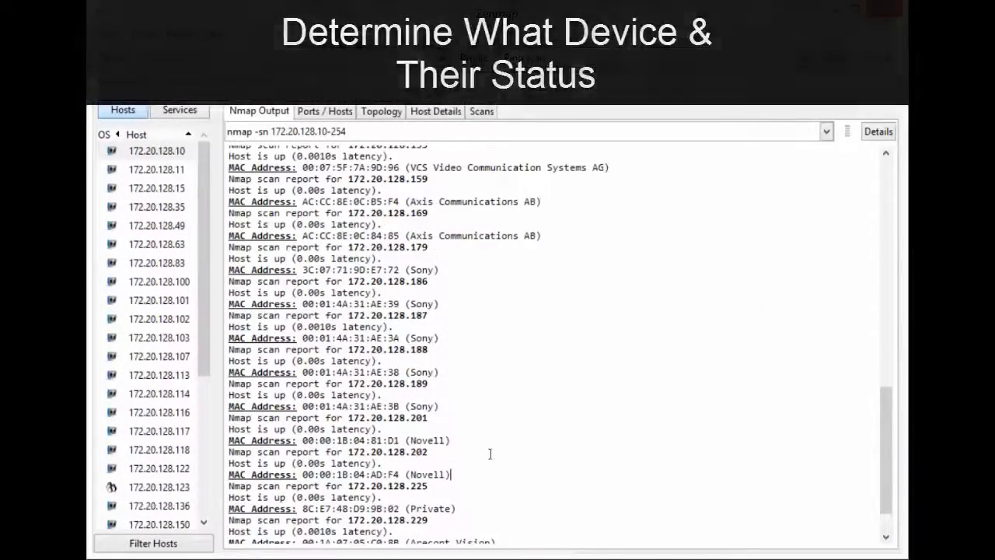
{"action": "scroll", "scroll_direction": "down", "scroll_amount": 3}
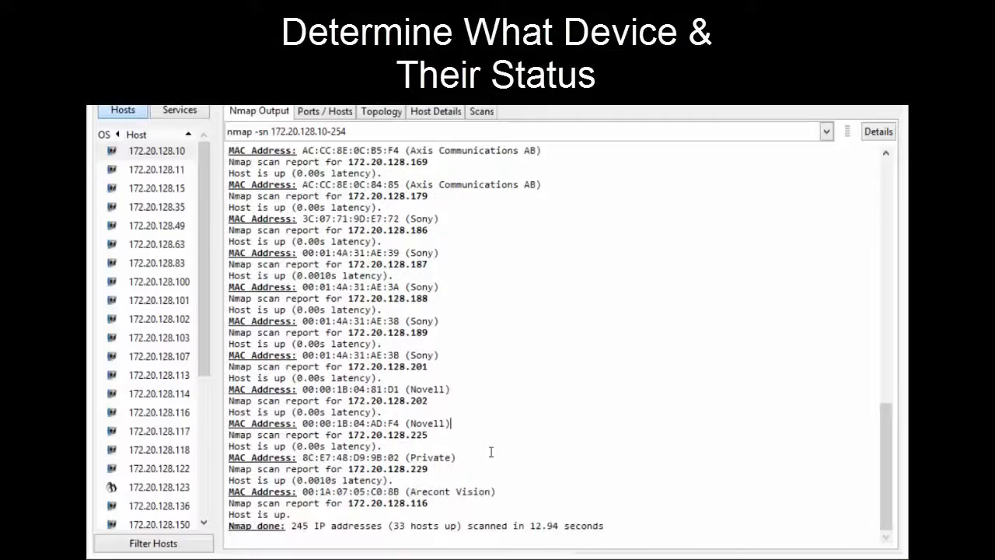